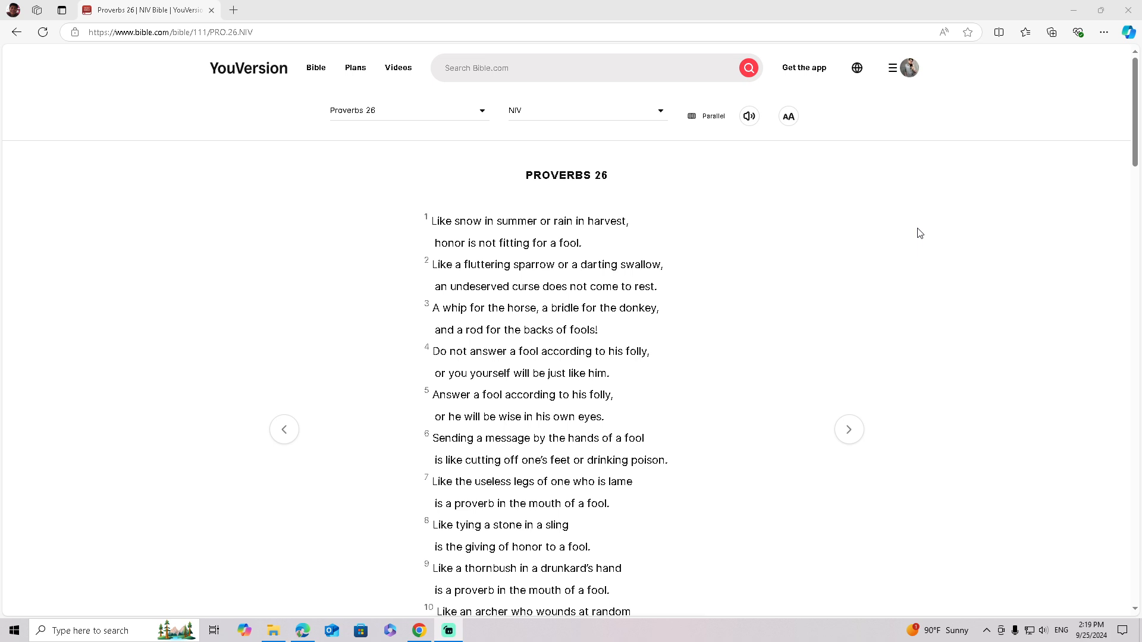
mouse_move(908, 235)
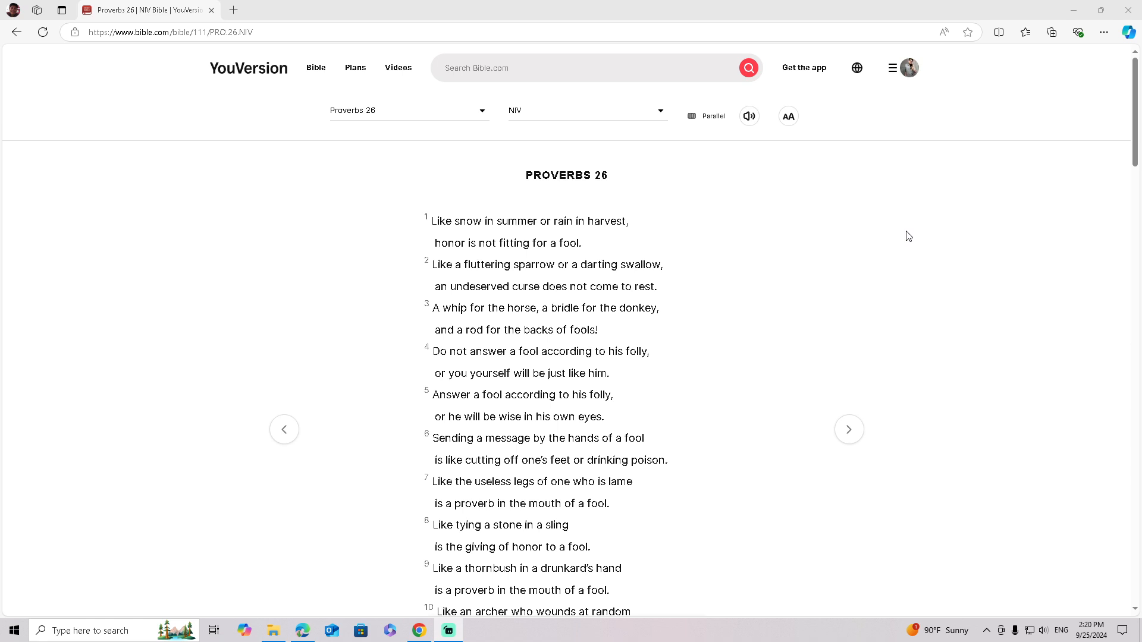
mouse_move(925, 284)
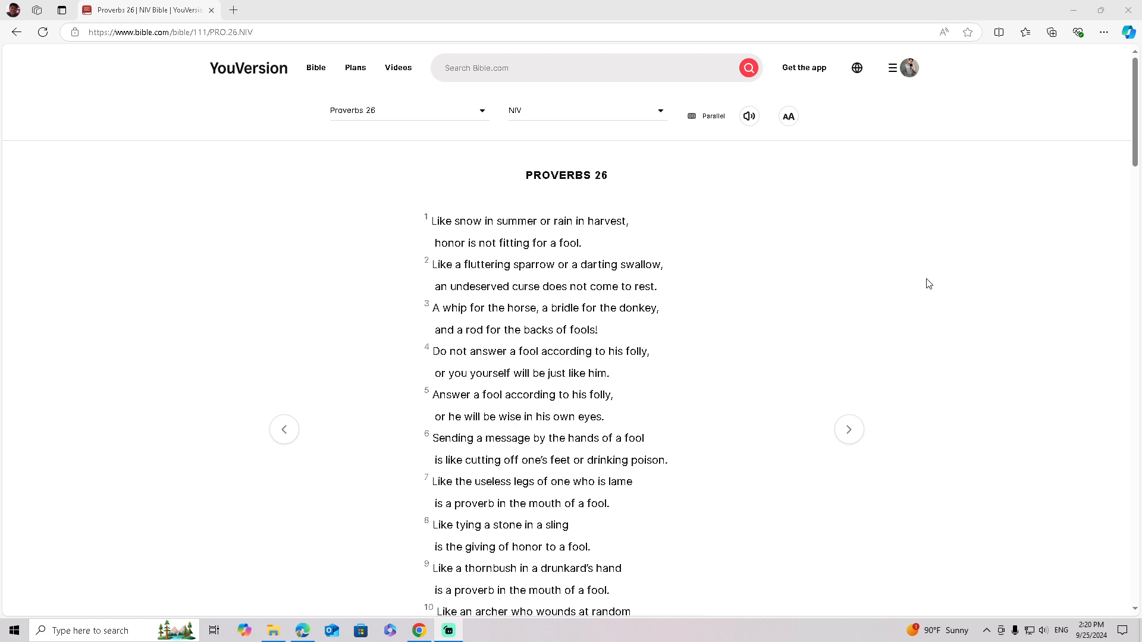
scroll(down, 3)
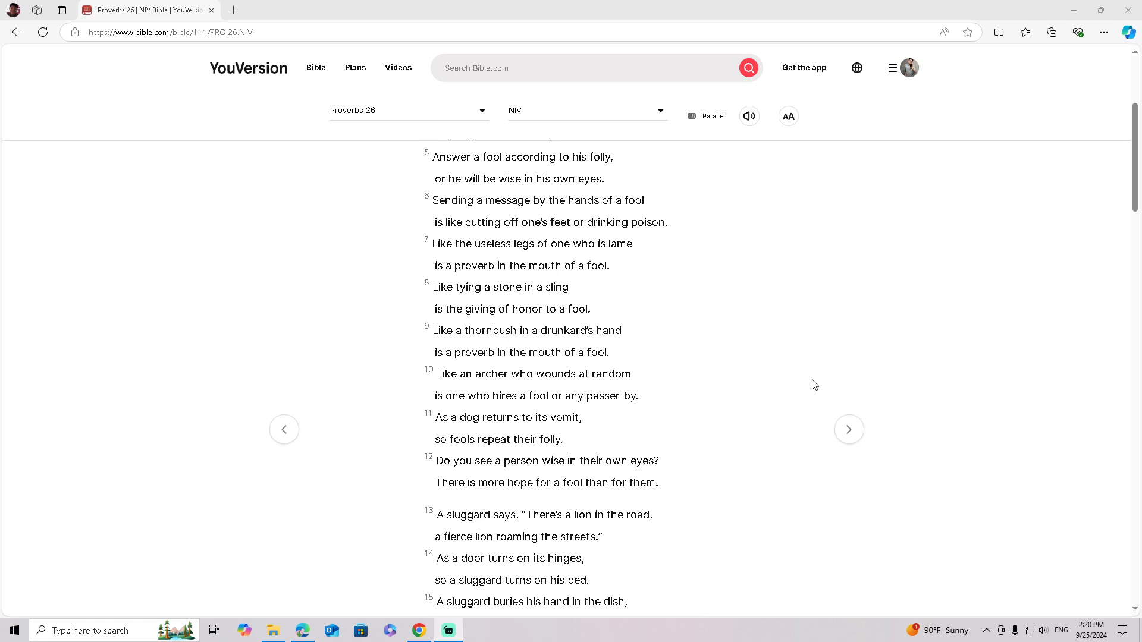
scroll(down, 3)
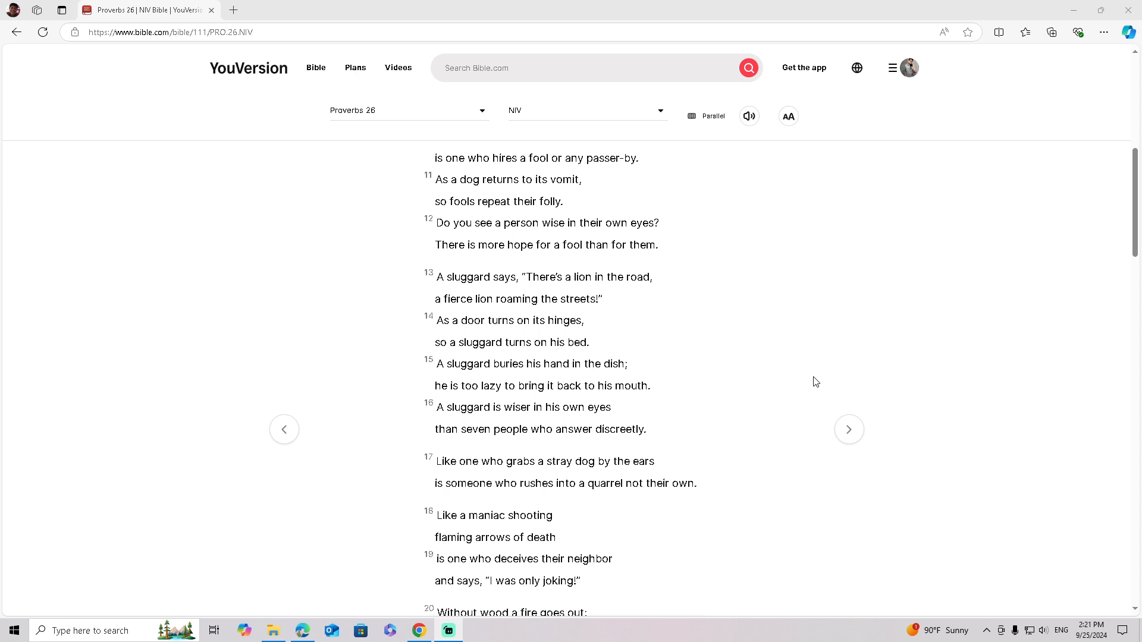
mouse_move(709, 460)
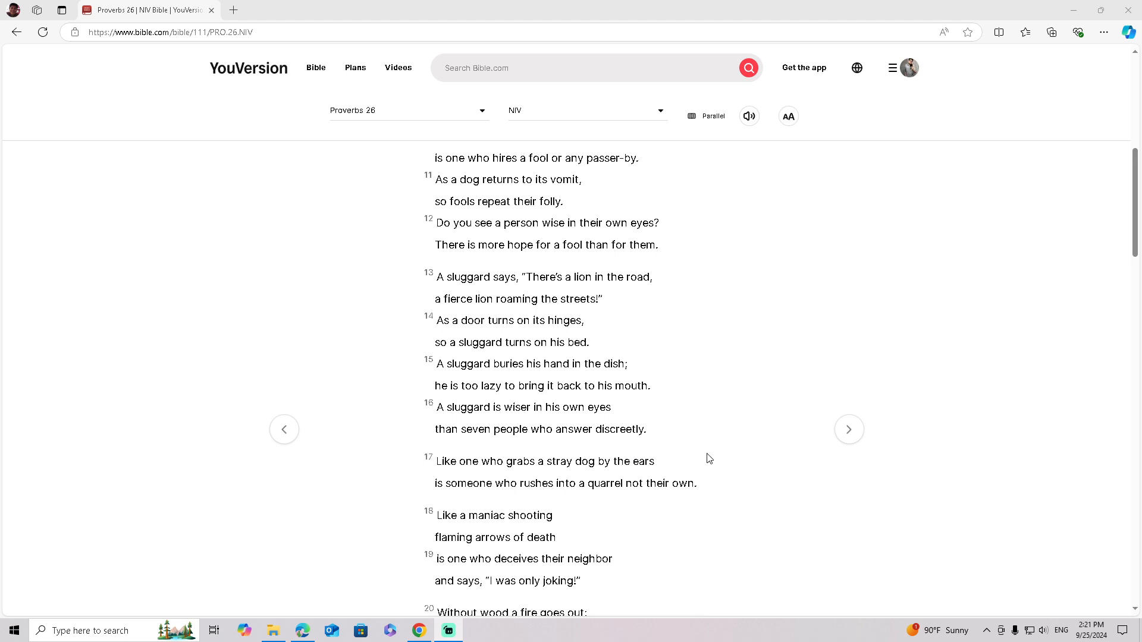
scroll(down, 3)
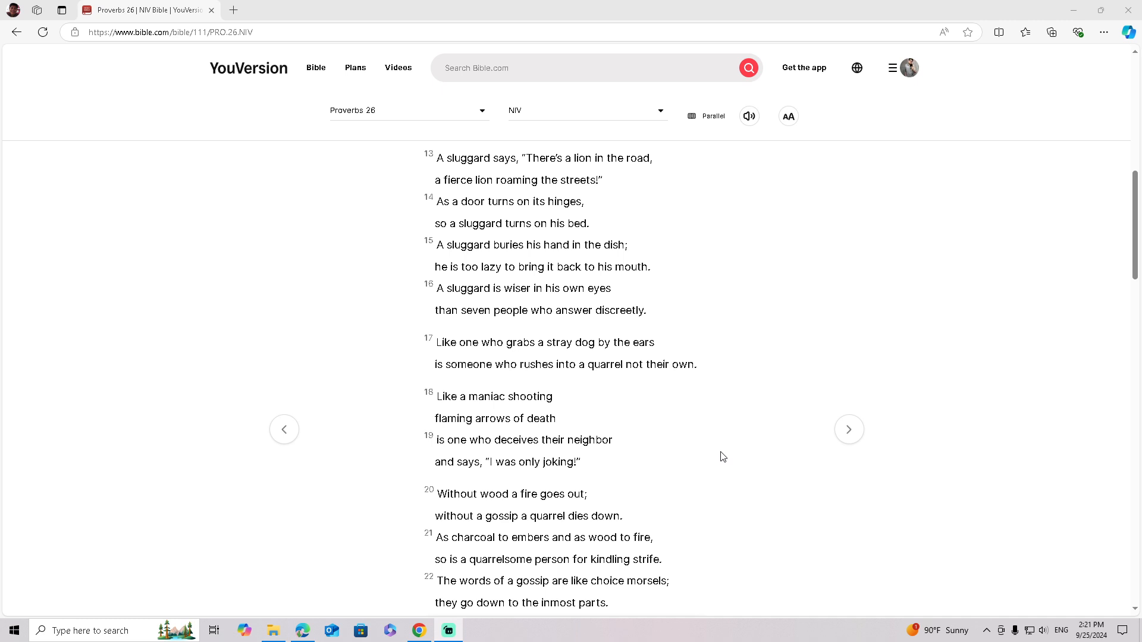
scroll(down, 3)
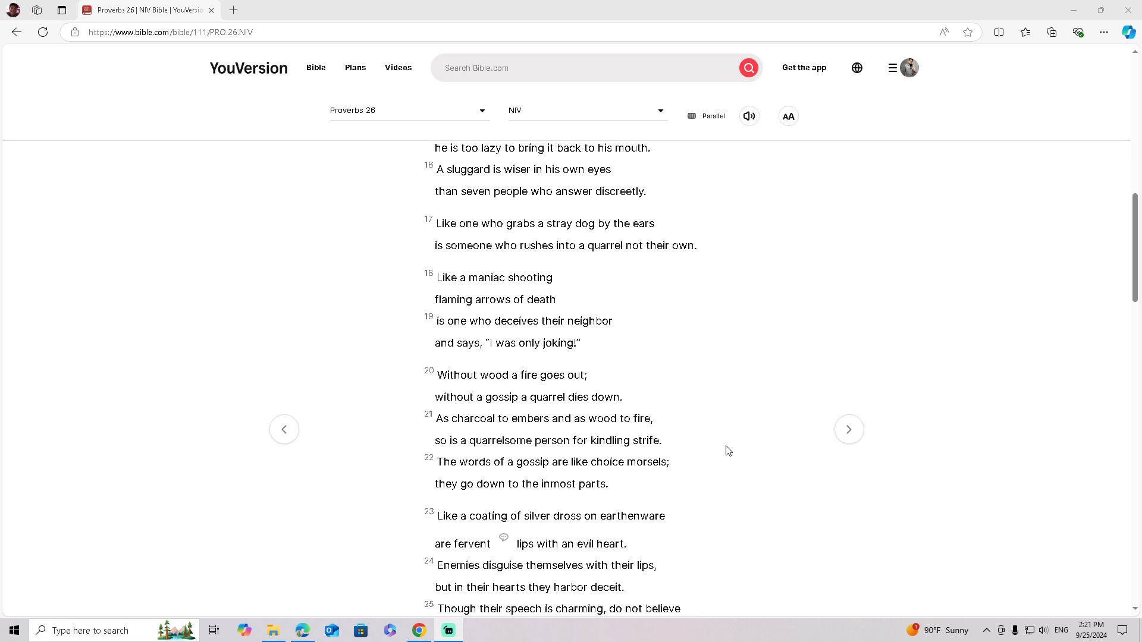
mouse_move(734, 442)
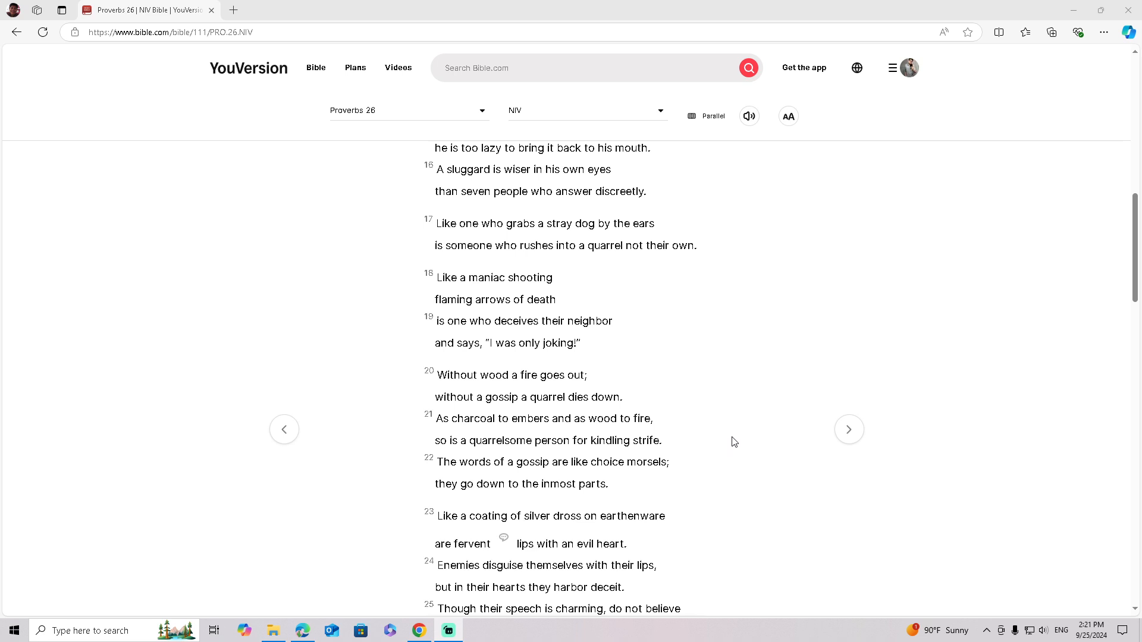
scroll(down, 3)
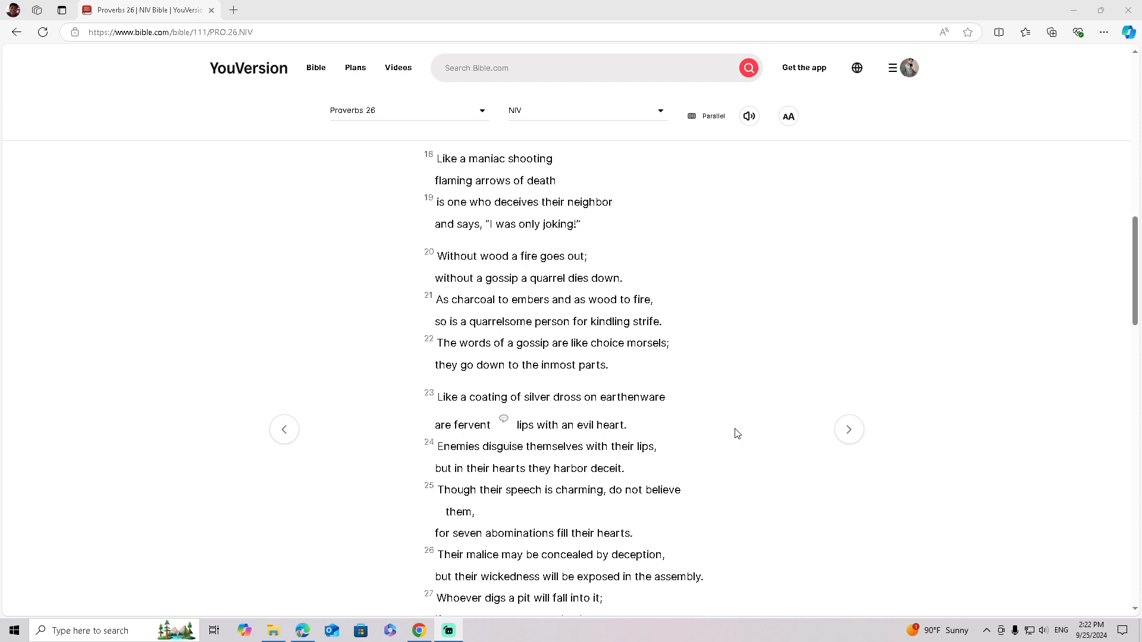
scroll(down, 3)
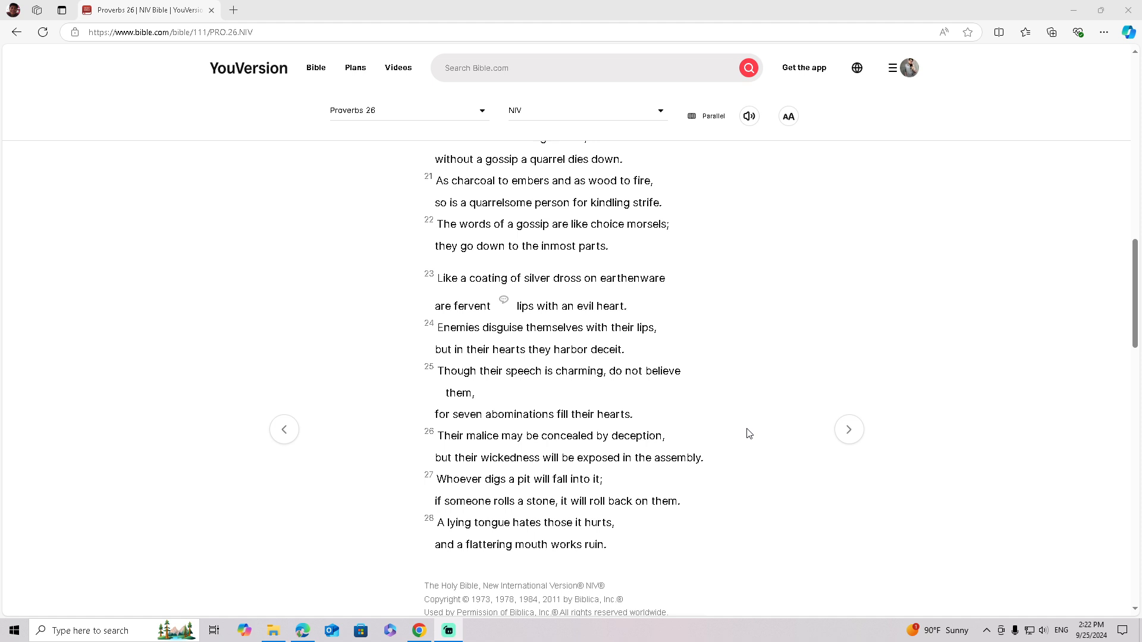
mouse_move(910, 511)
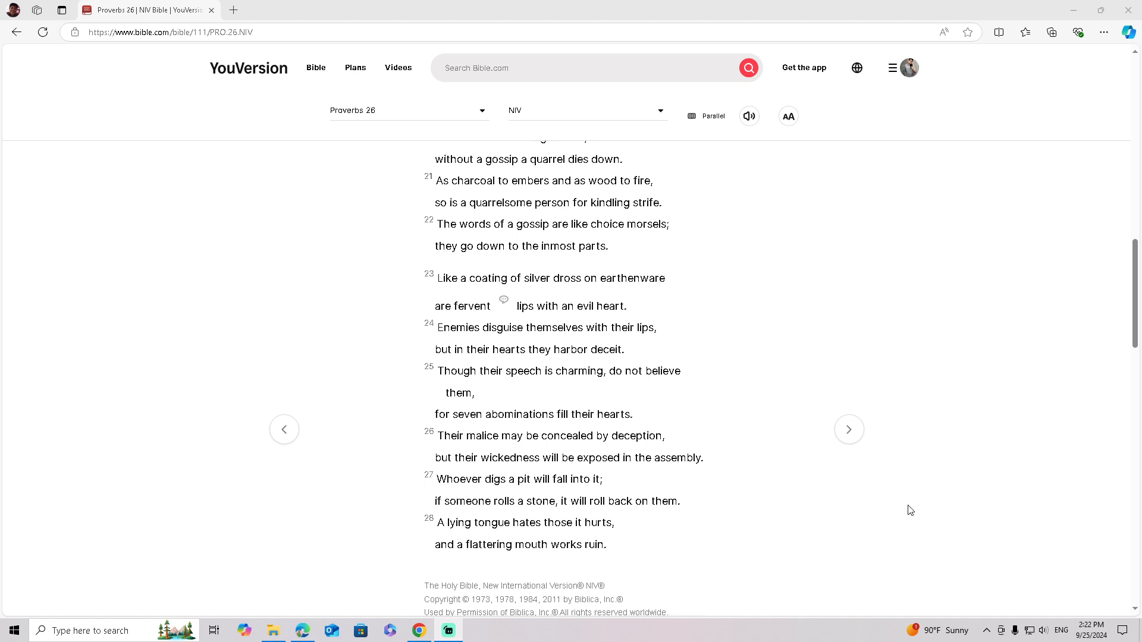